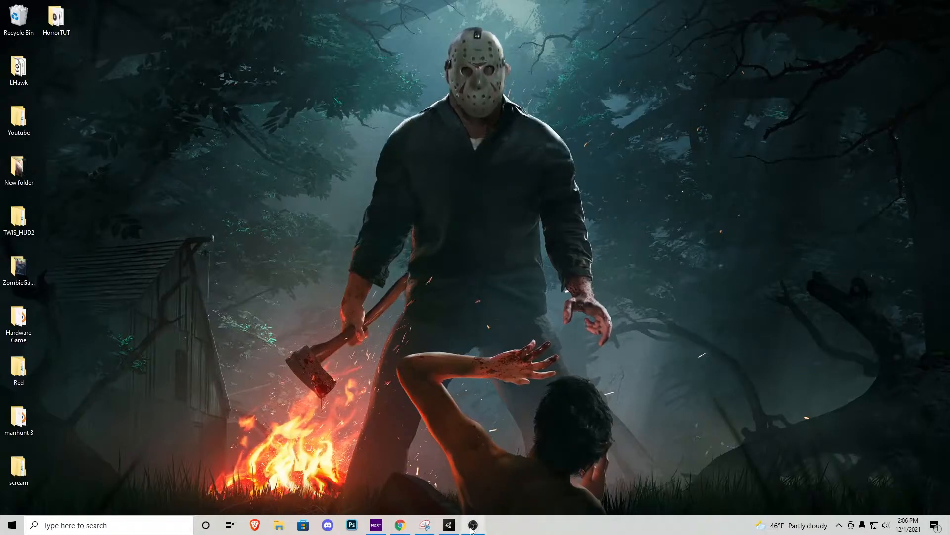
Step: Bring the Unity editor with the SampleScene back to the front from the taskbar
click(447, 525)
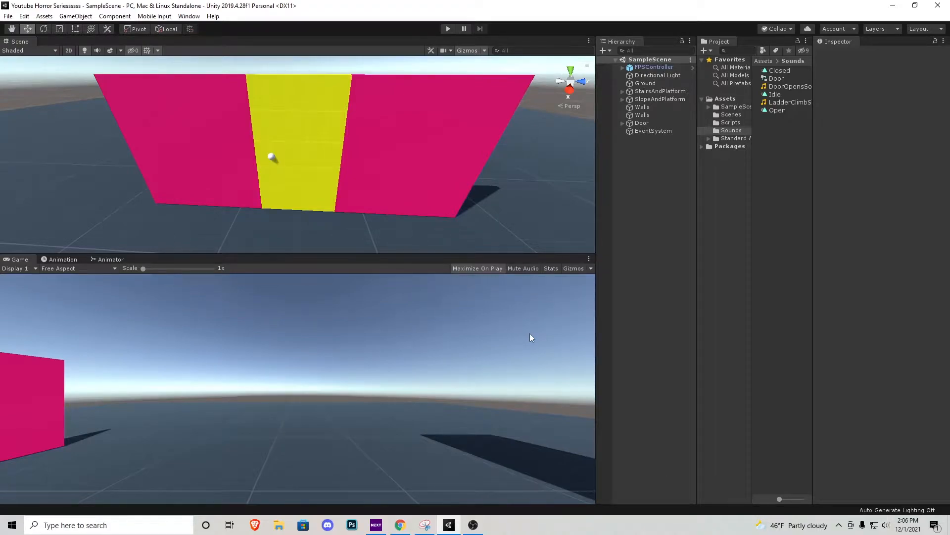
Step: Create a Flashlight spotlight under FirstPersonCharacter with range 35 and a 55° cone
click(623, 67)
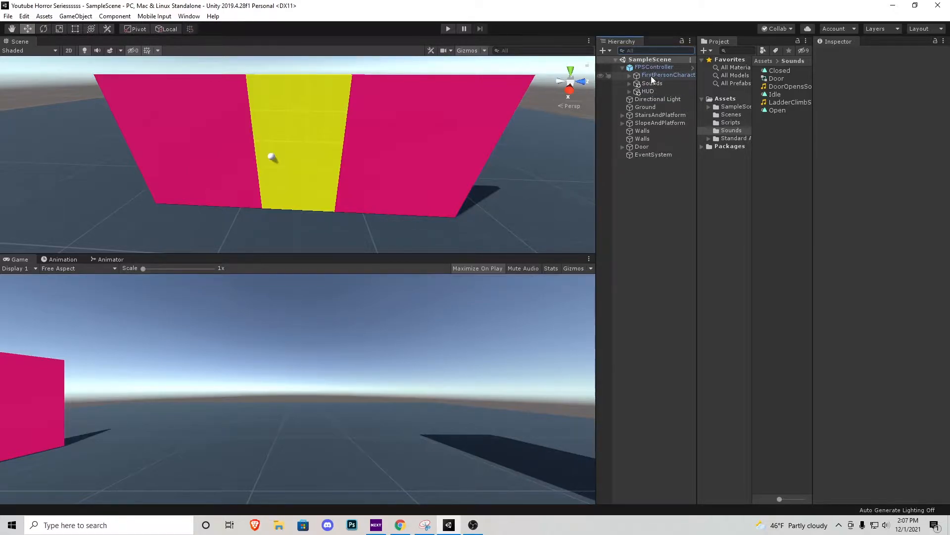
right_click(660, 74)
text(35)
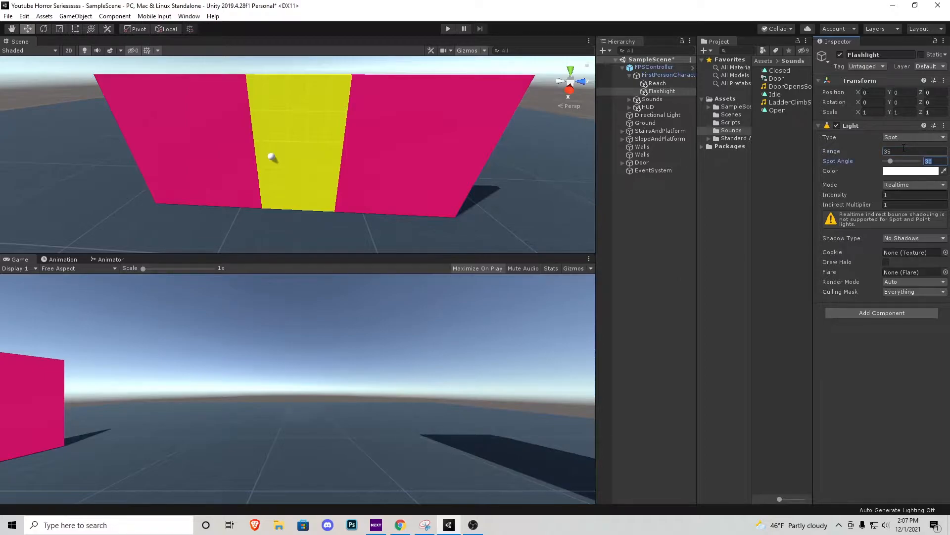
drag(891, 160, 924, 161)
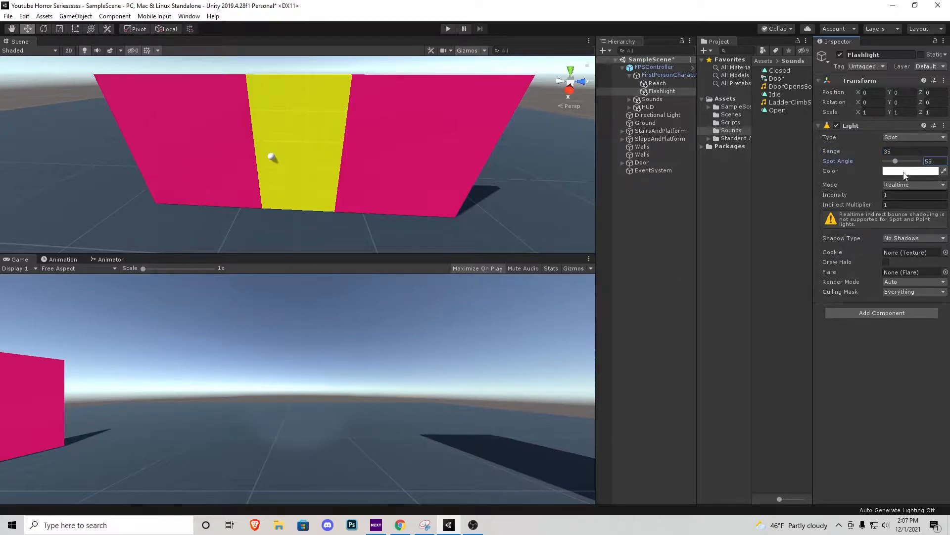
Step: Give the spotlight a warm orange-white colour, intensity 1.25 and soft shadows
click(912, 171)
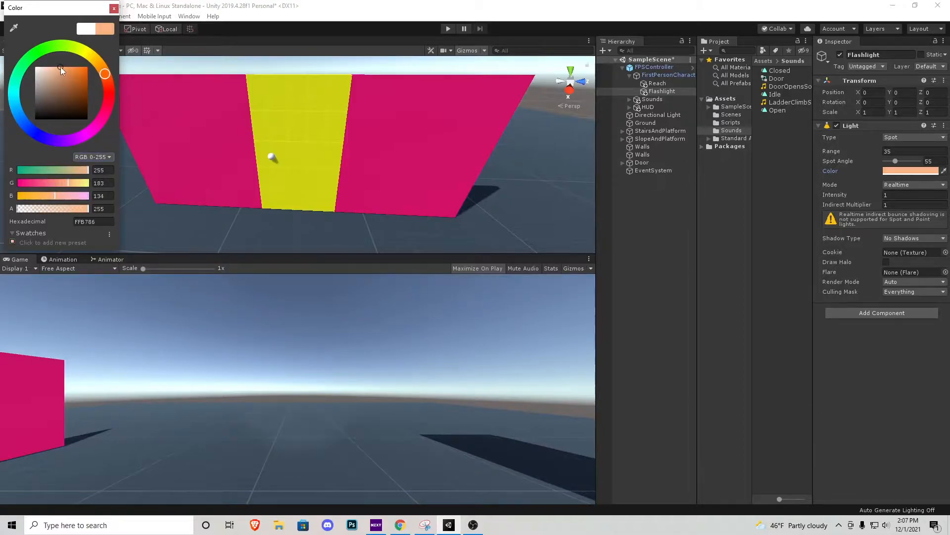
drag(60, 71, 60, 66)
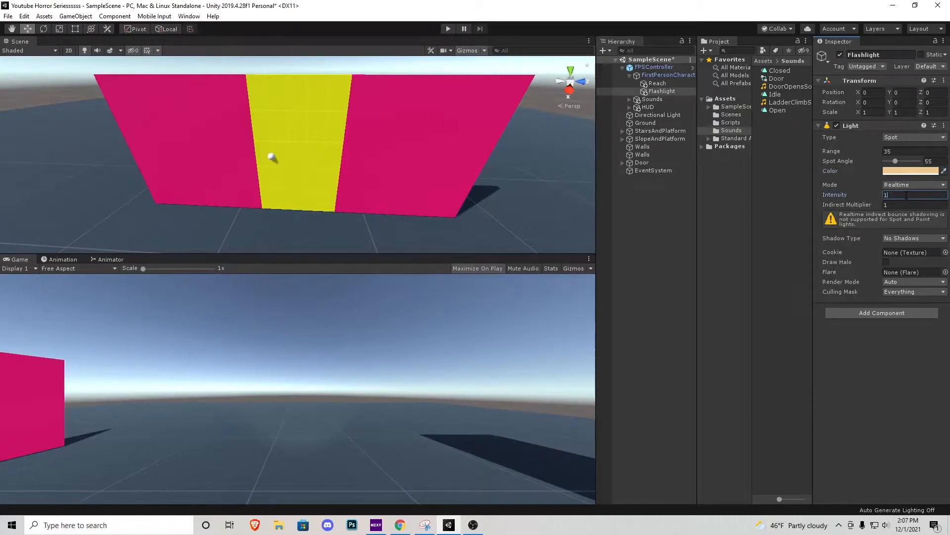
text(1.25)
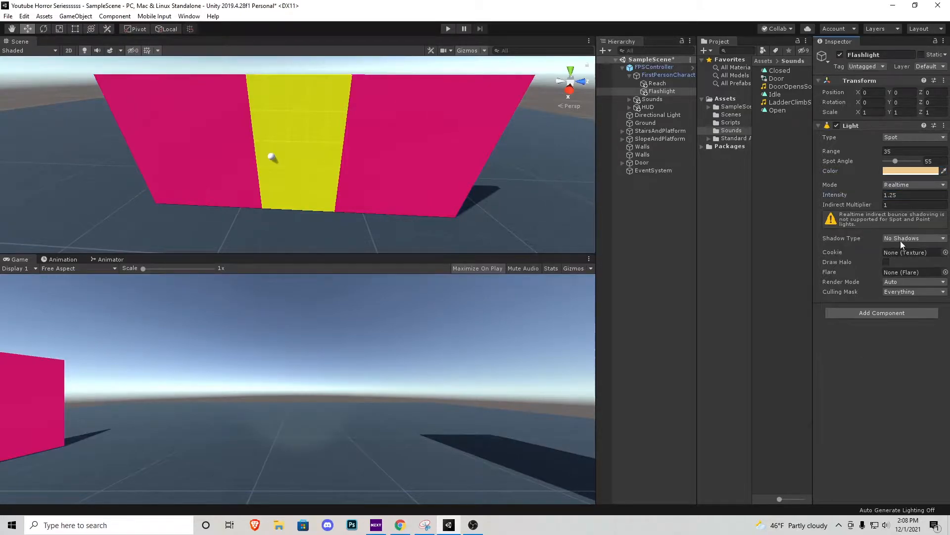
click(911, 237)
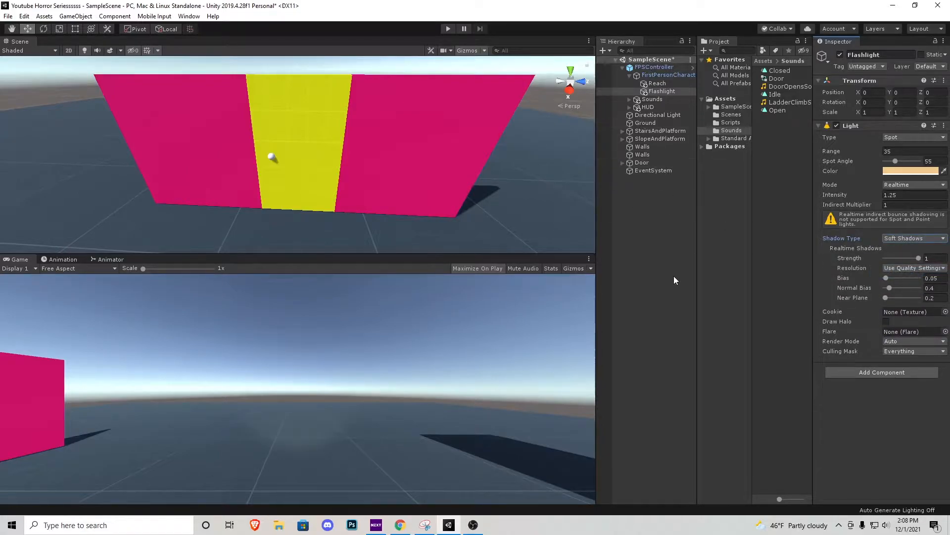
Step: Lower the Directional Light's intensity to 0.25 to dim the scene
click(657, 115)
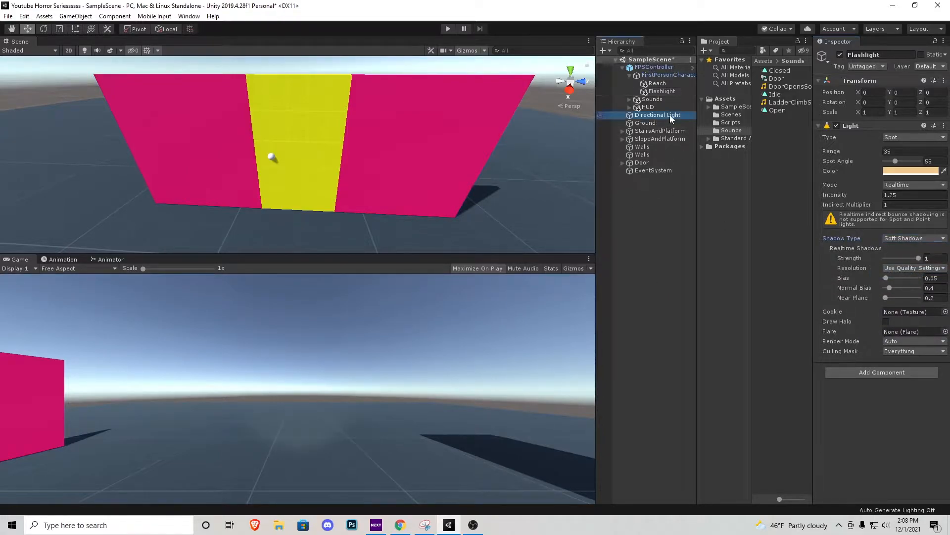
click(912, 137)
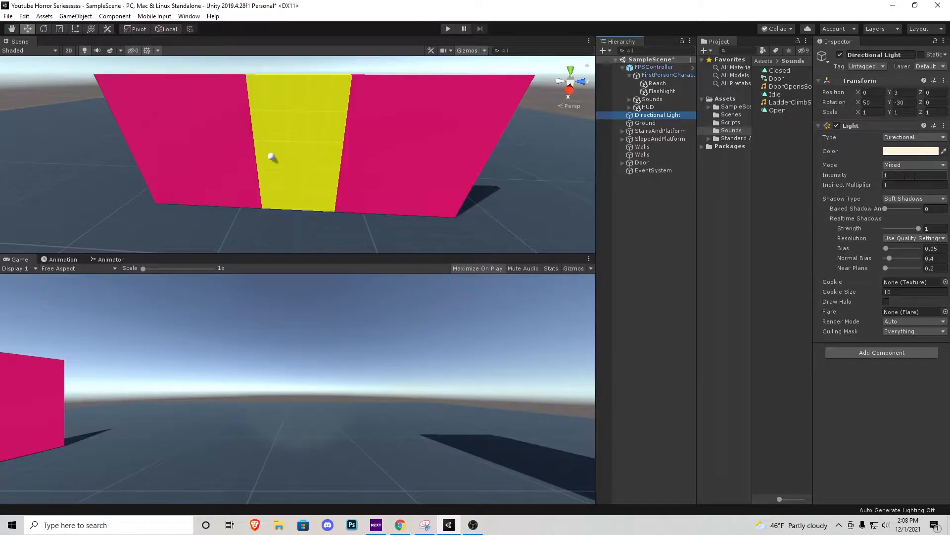
click(903, 175)
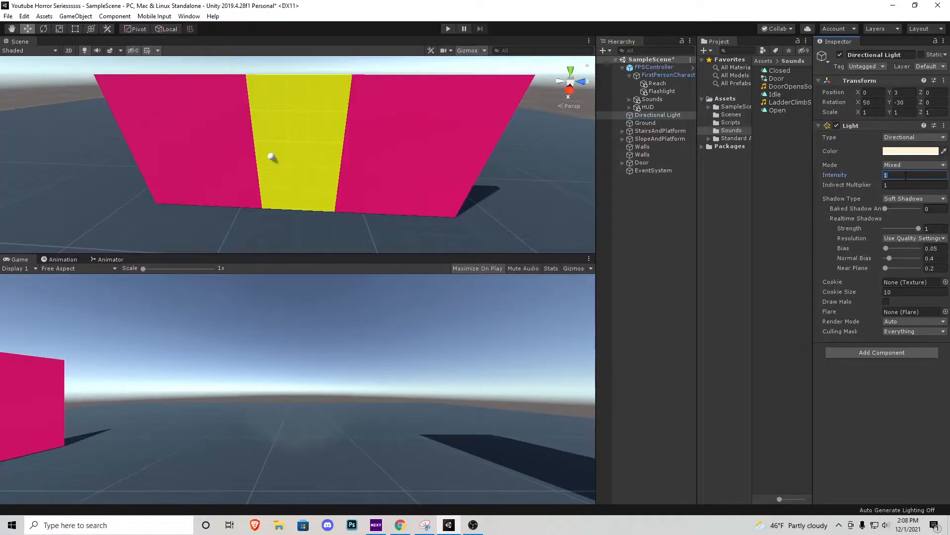
text(.25)
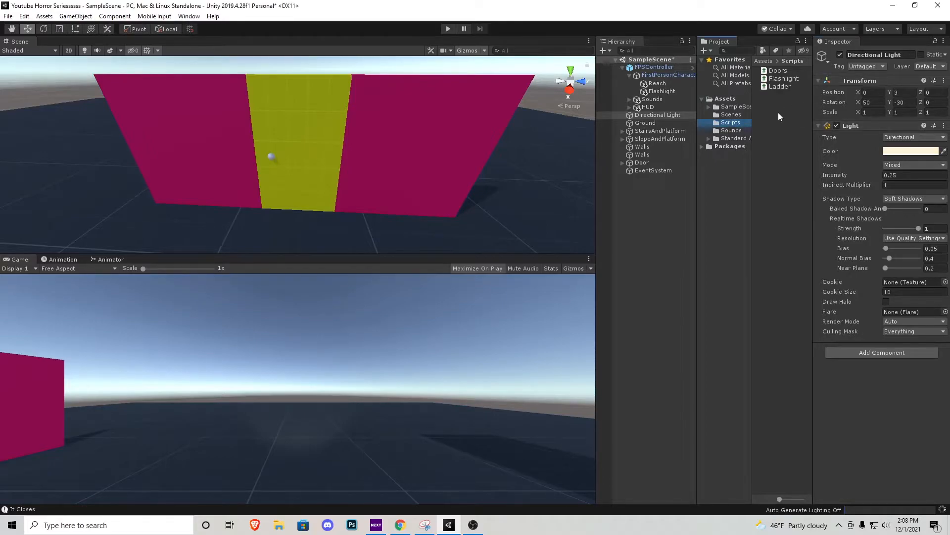
Step: Preview the Flashlight script and FPSController components, then open the script in Visual Studio
click(784, 79)
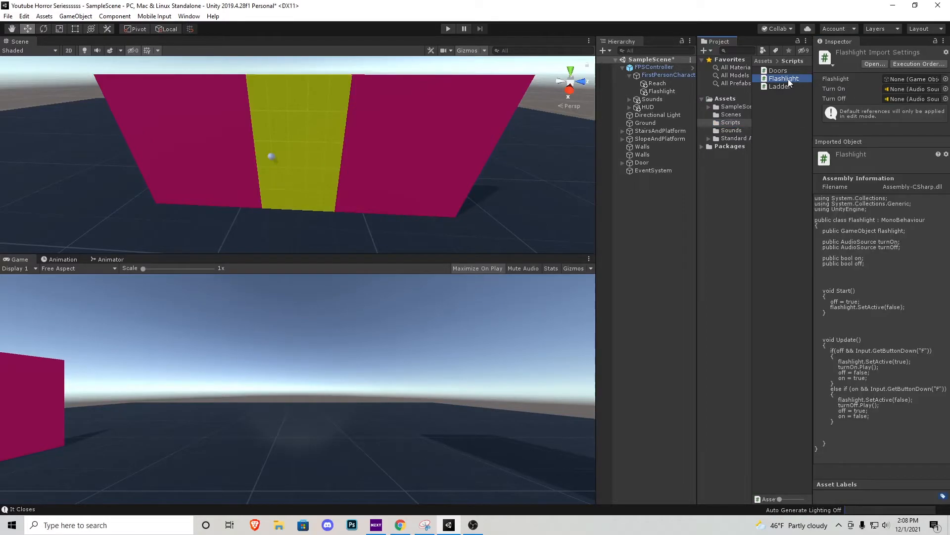
click(655, 66)
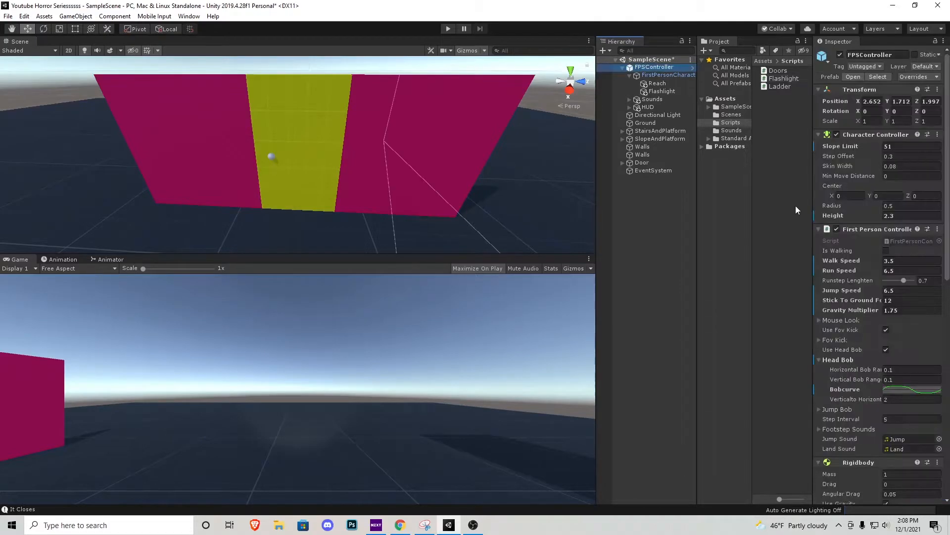
scroll(down, 3)
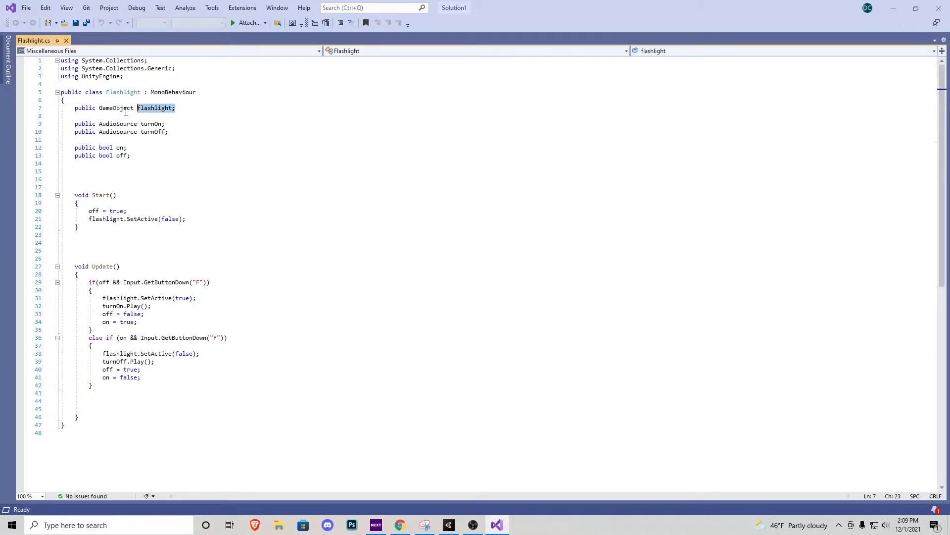
Step: Read through Flashlight.cs's variables and toggle methods, then return to Unity
click(77, 108)
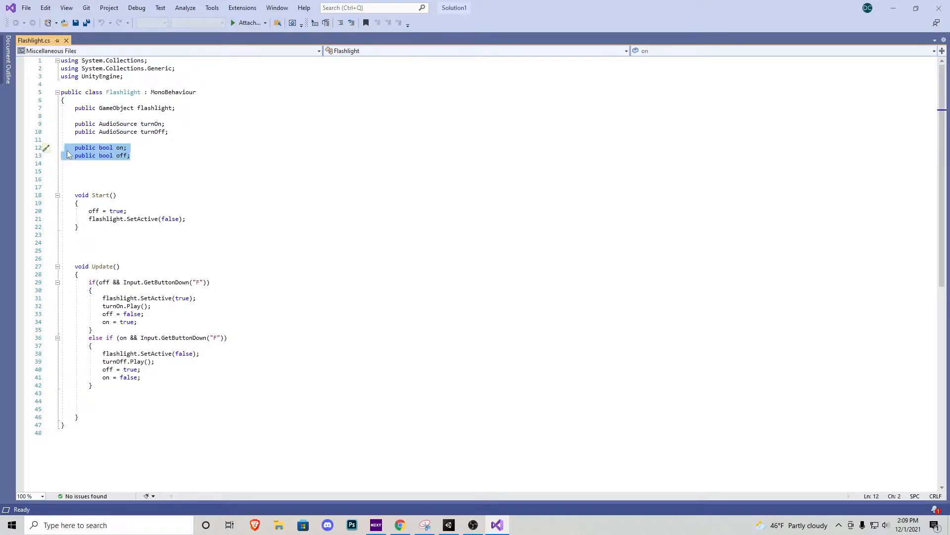
click(130, 155)
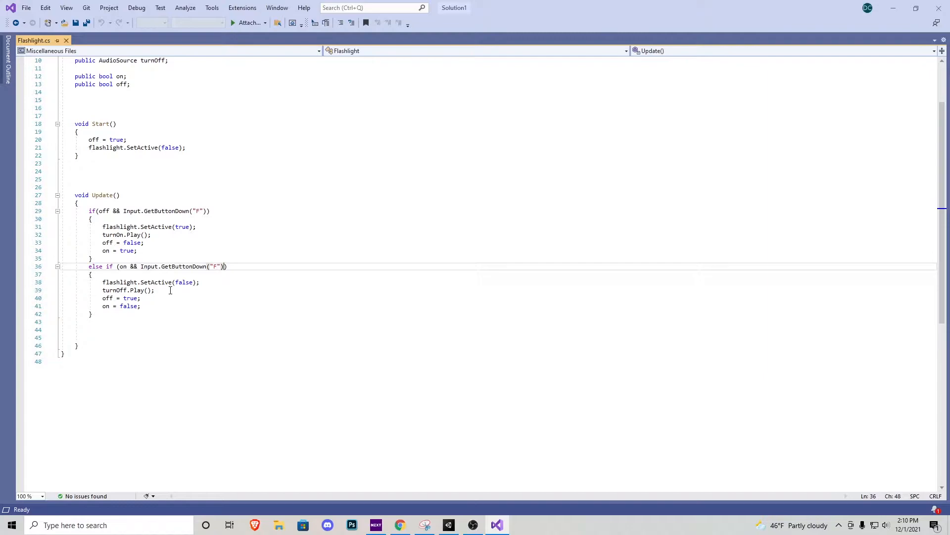
click(120, 290)
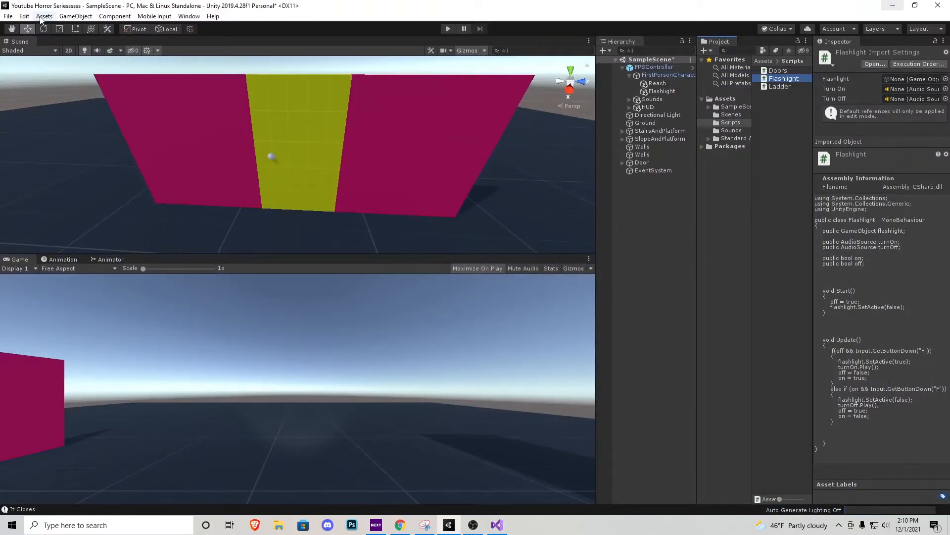
Step: In Project Settings > Input Manager, raise the Axes size to 25
click(24, 15)
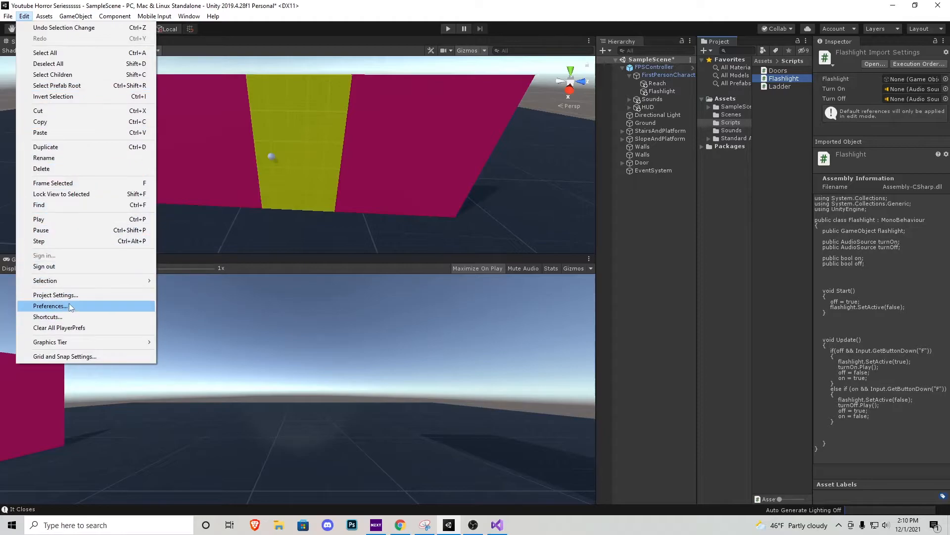
click(55, 295)
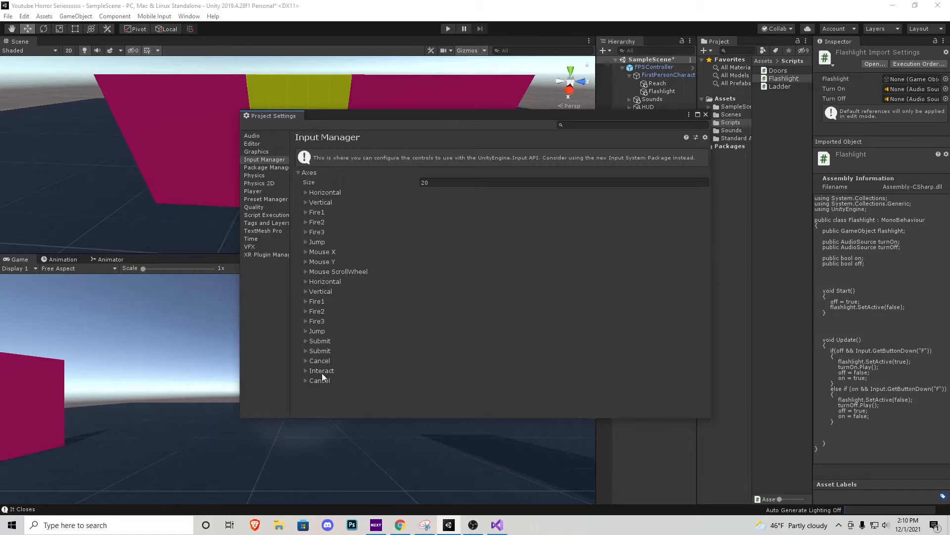
click(306, 280)
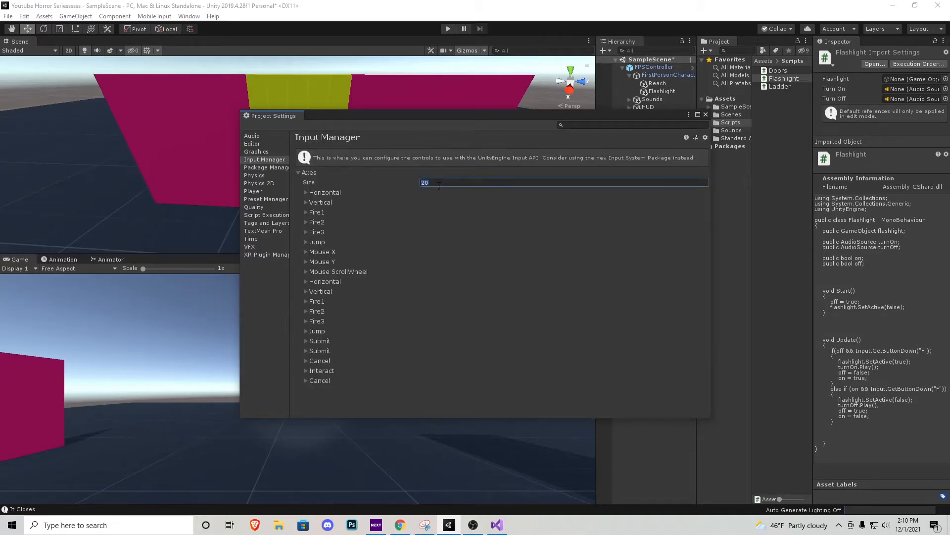
text(25)
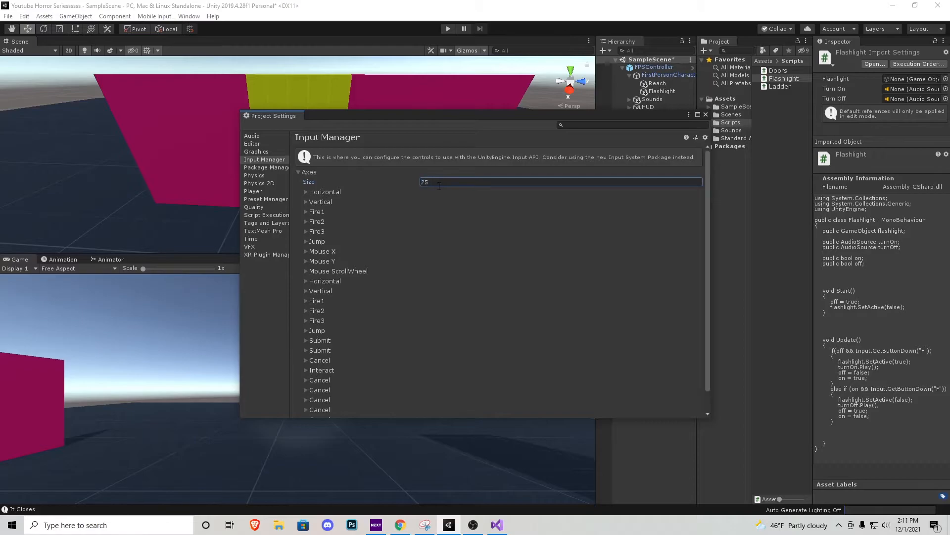
scroll(down, 3)
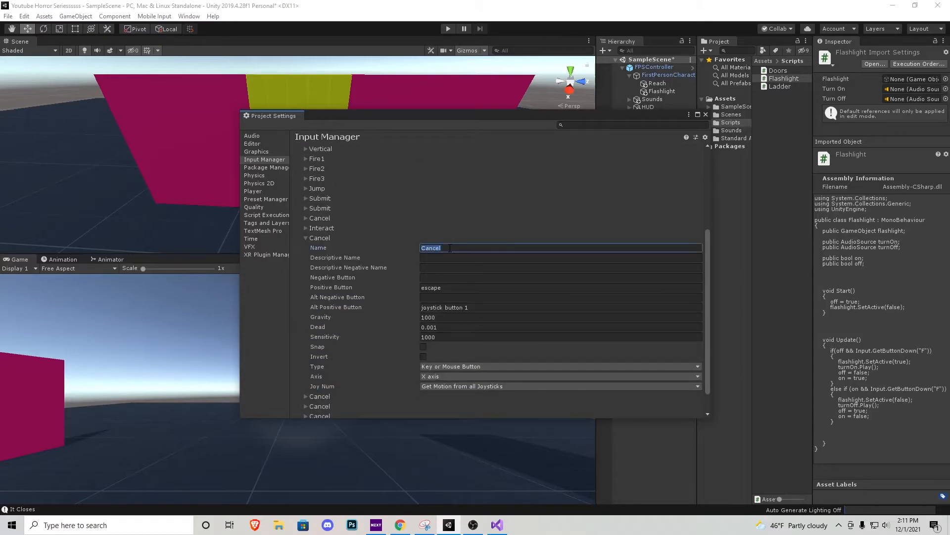
Step: Name the new axis F with positive button f and close Project Settings
text(F)
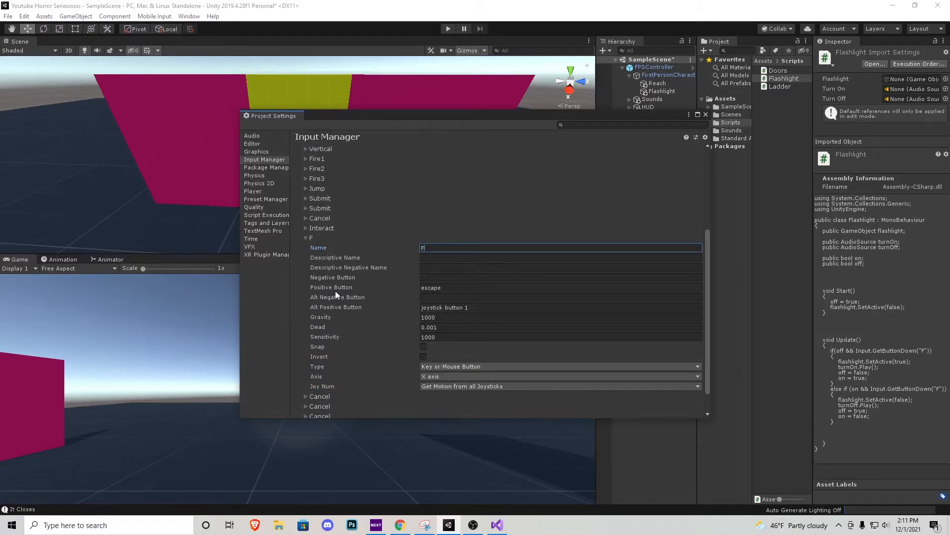
click(546, 287)
text(f)
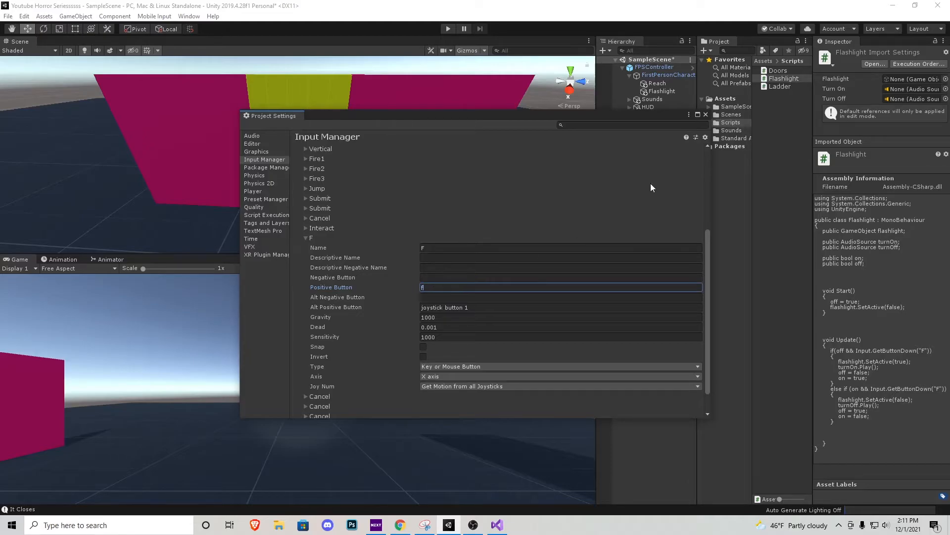
click(705, 115)
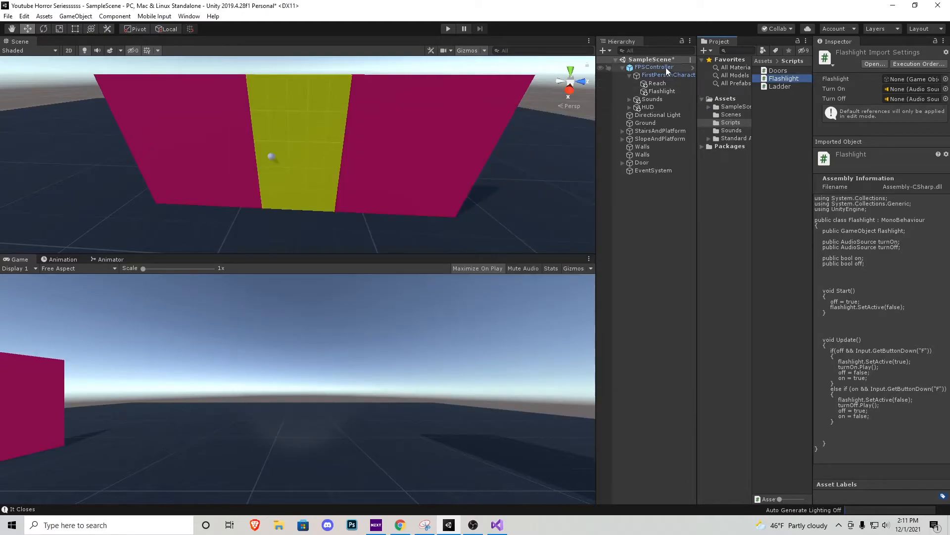
Step: Attach the Flashlight script to FPSController and link its Flashlight slot to the spotlight
click(655, 66)
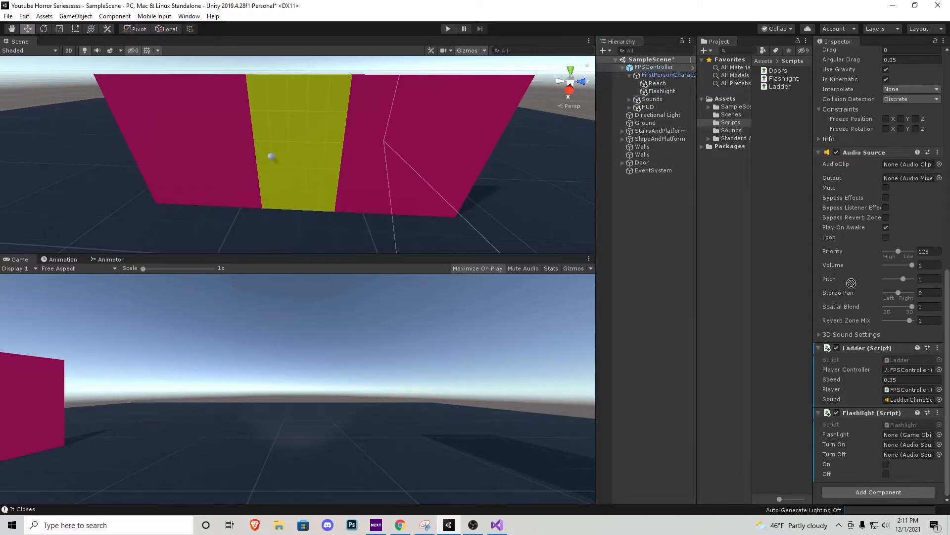
click(731, 130)
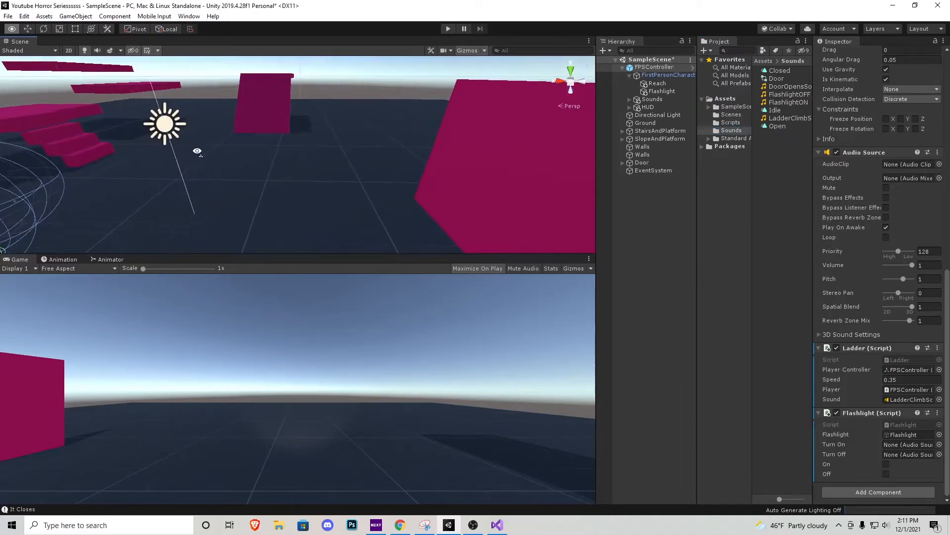
Step: Add FlashlightOFF and FlashlightON sound objects to the scene and move one toward the player
click(789, 102)
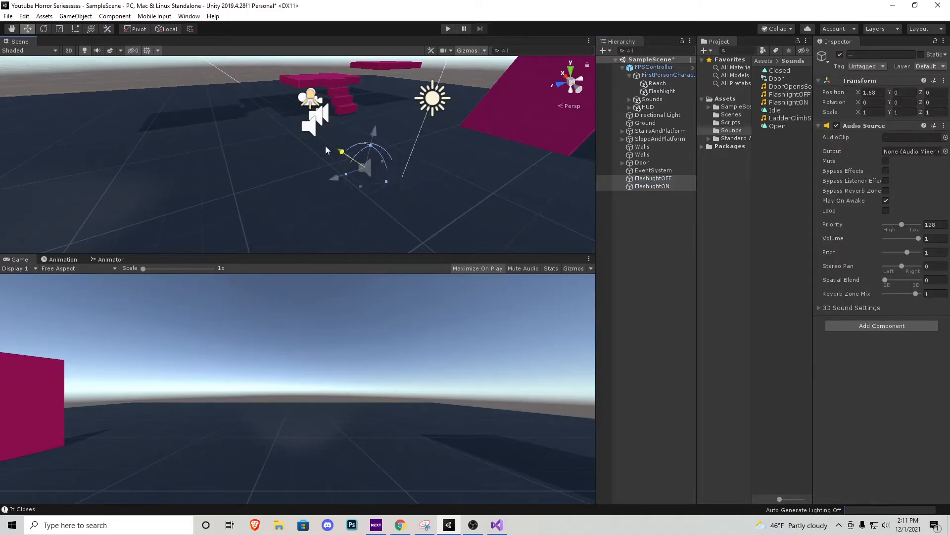
drag(343, 152, 314, 97)
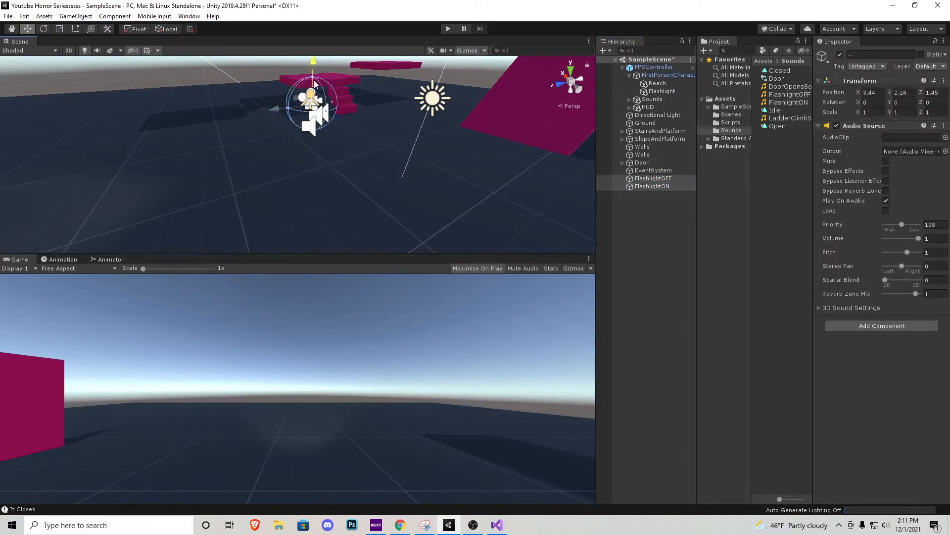